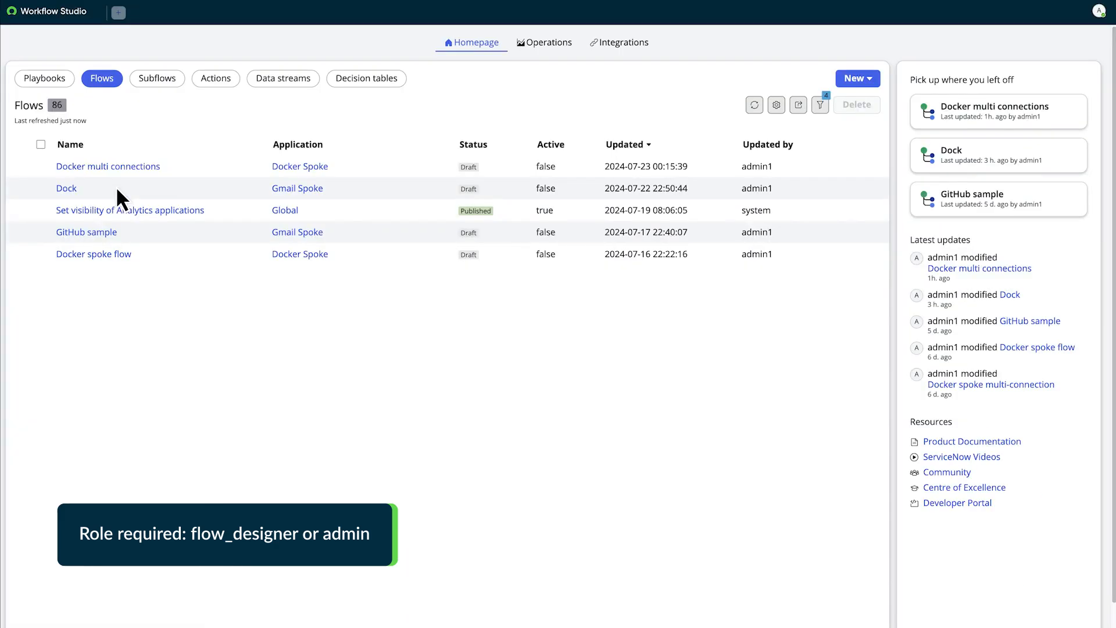
Create a new Docker Spoke flow named 'Docker multi connections flow' and build it.
click(857, 78)
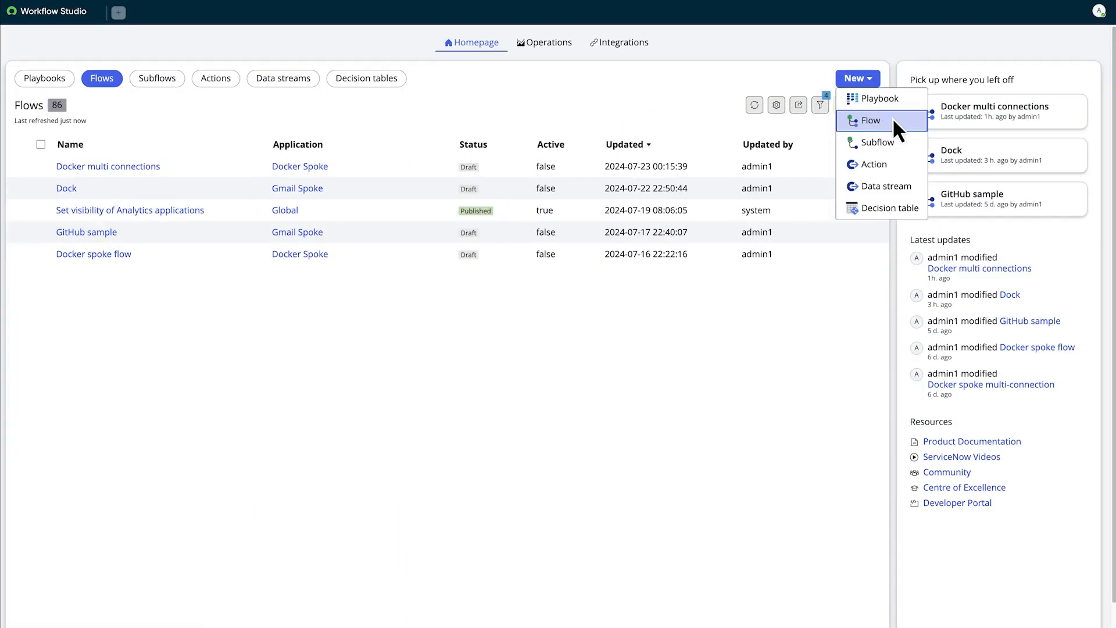
click(871, 120)
text(Docker multi connections flow)
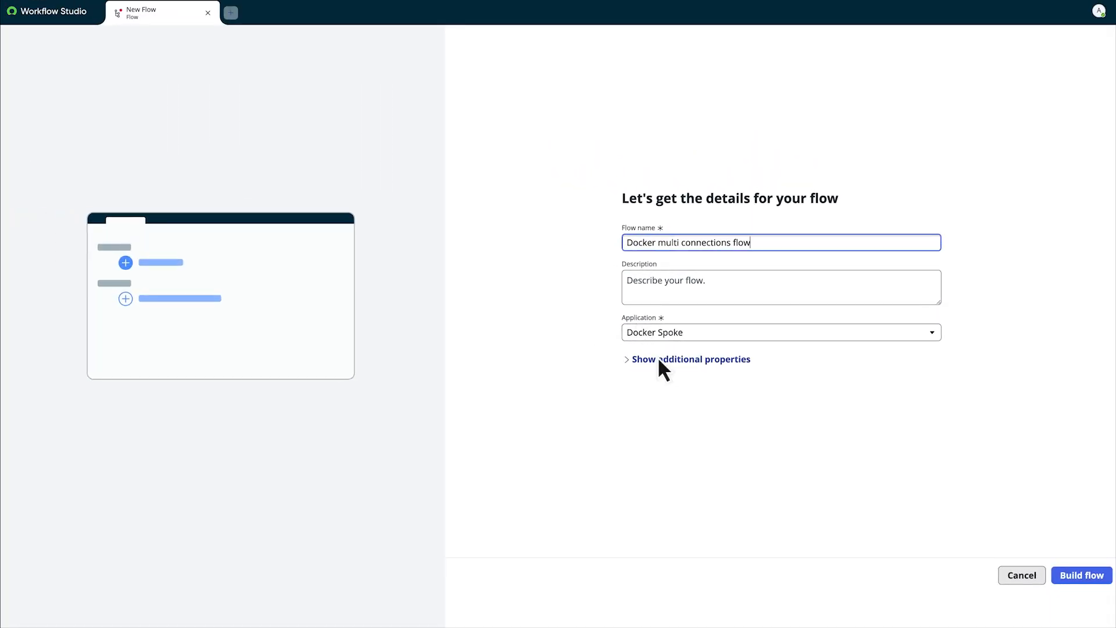
click(1081, 575)
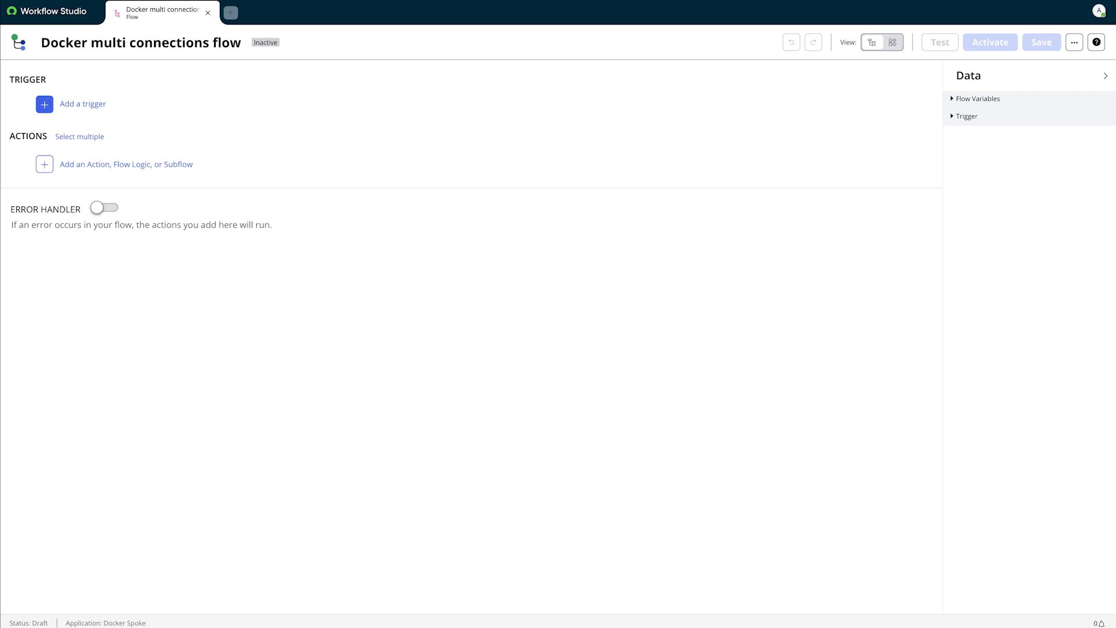
mouse_move(1046, 96)
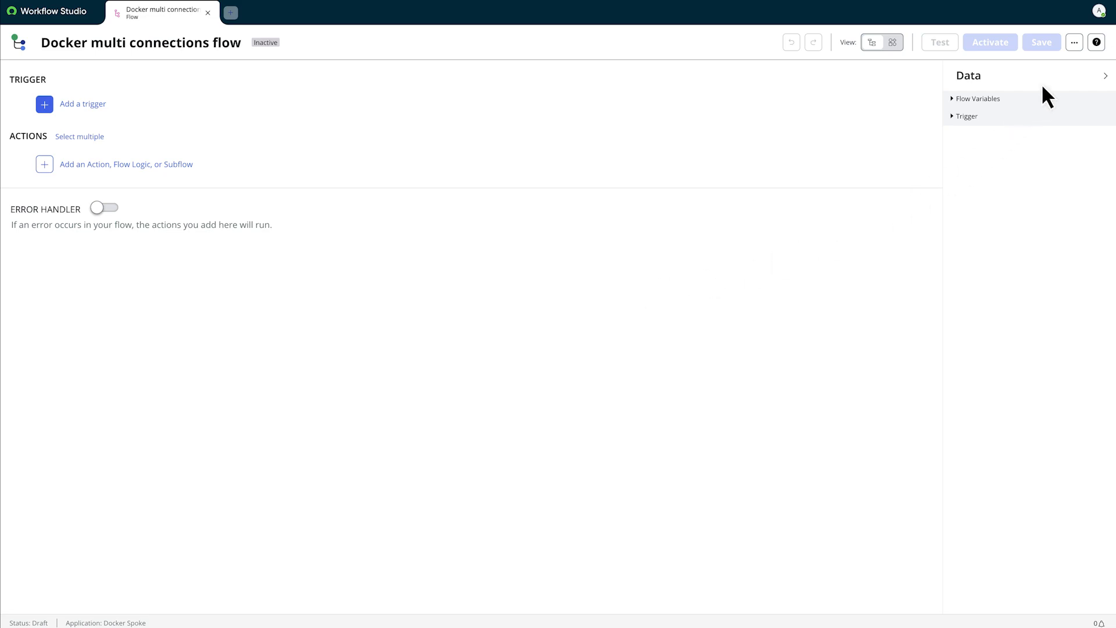
Enable 'Show advanced connection options' in the user preferences.
click(1074, 42)
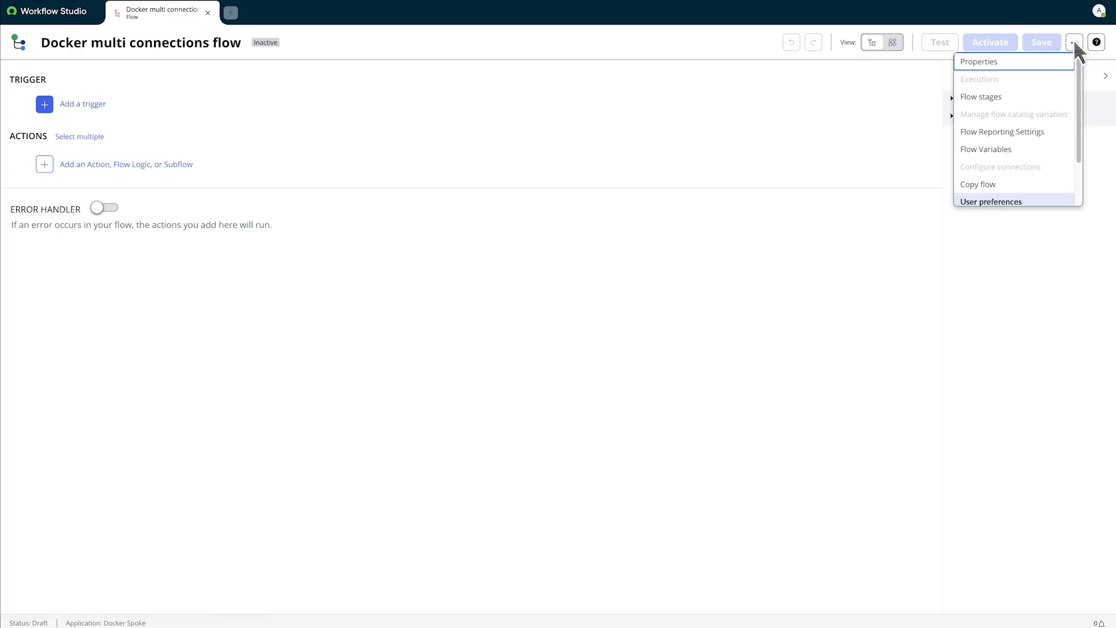
click(990, 202)
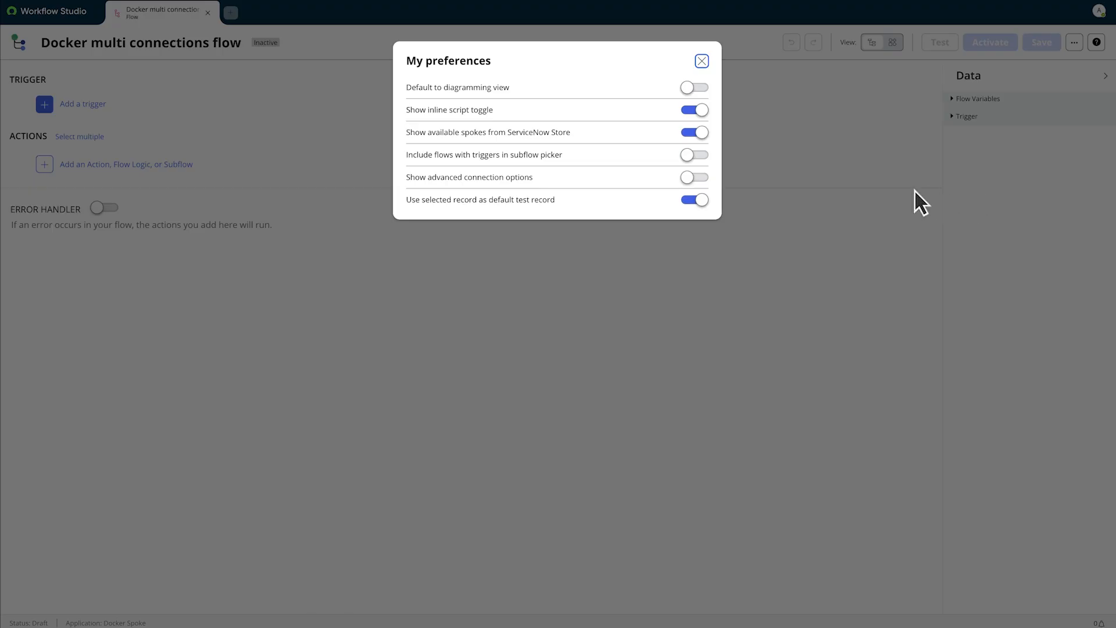
click(692, 177)
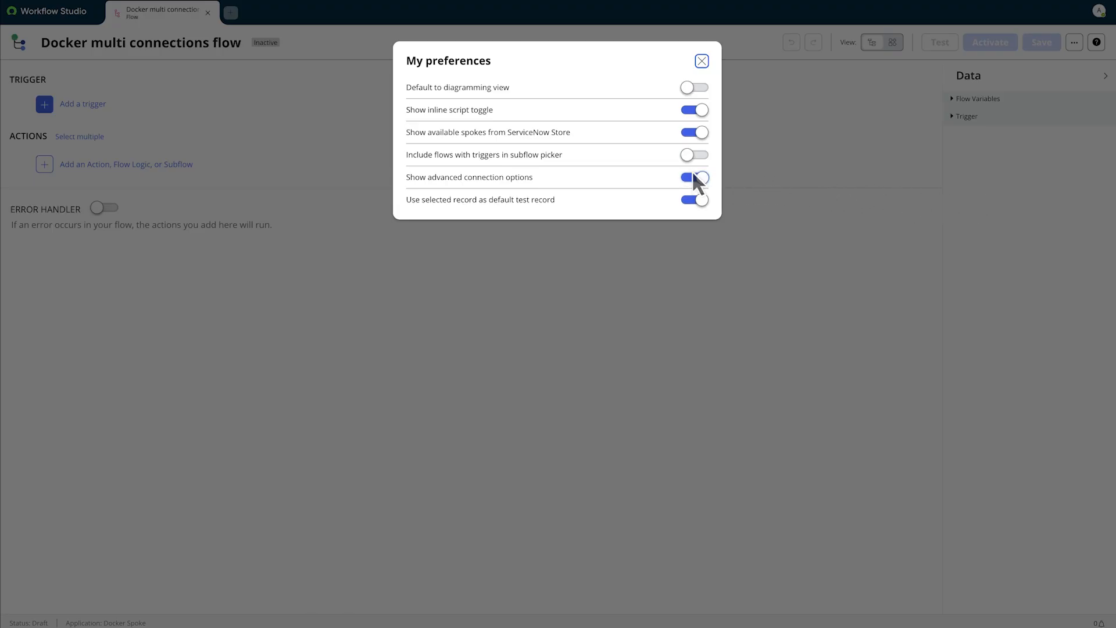
click(700, 61)
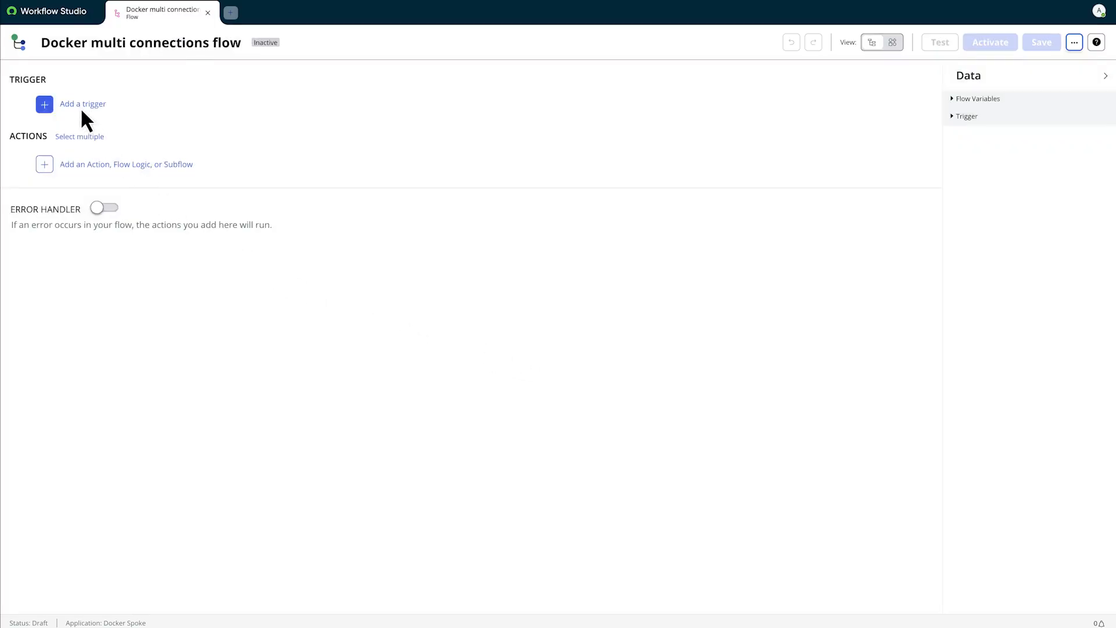
Add a Scheduled Daily trigger running at 22:00:00.
click(82, 103)
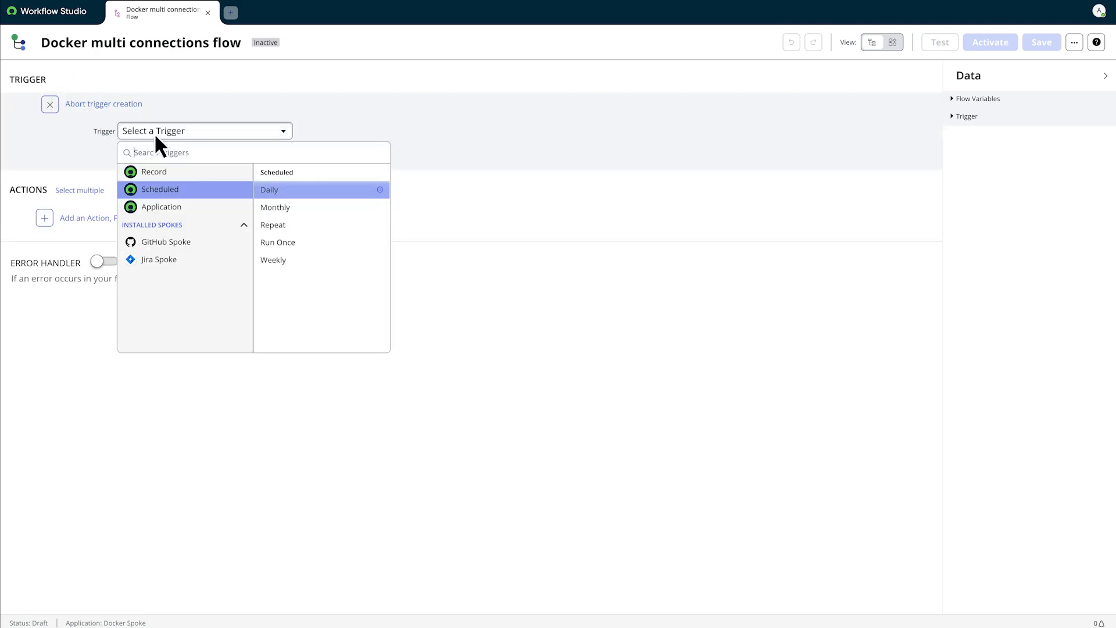
click(269, 190)
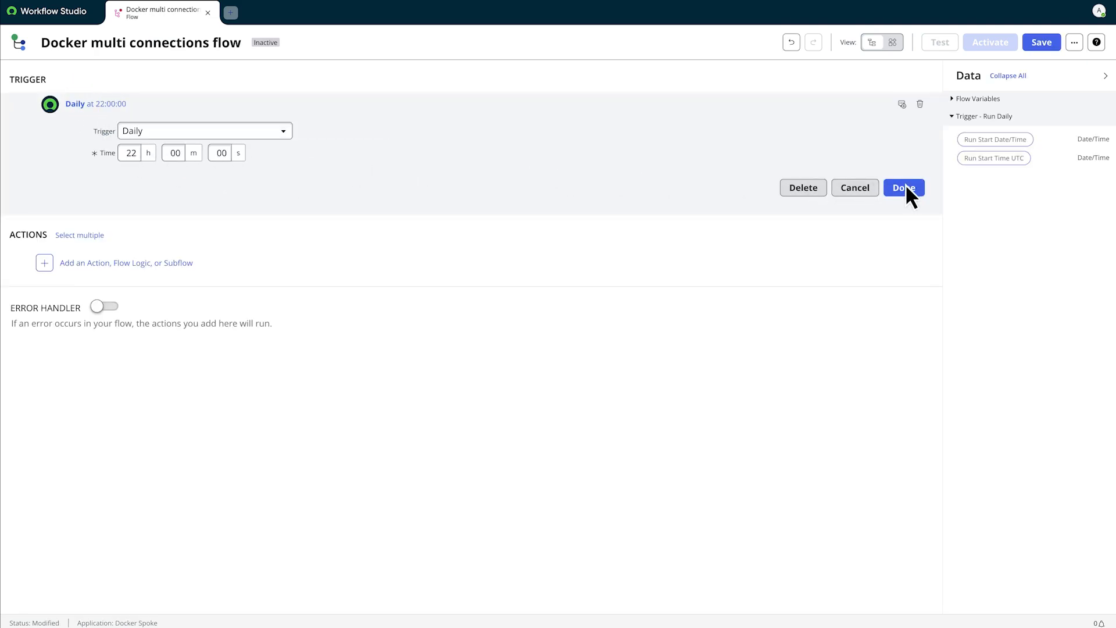
click(903, 187)
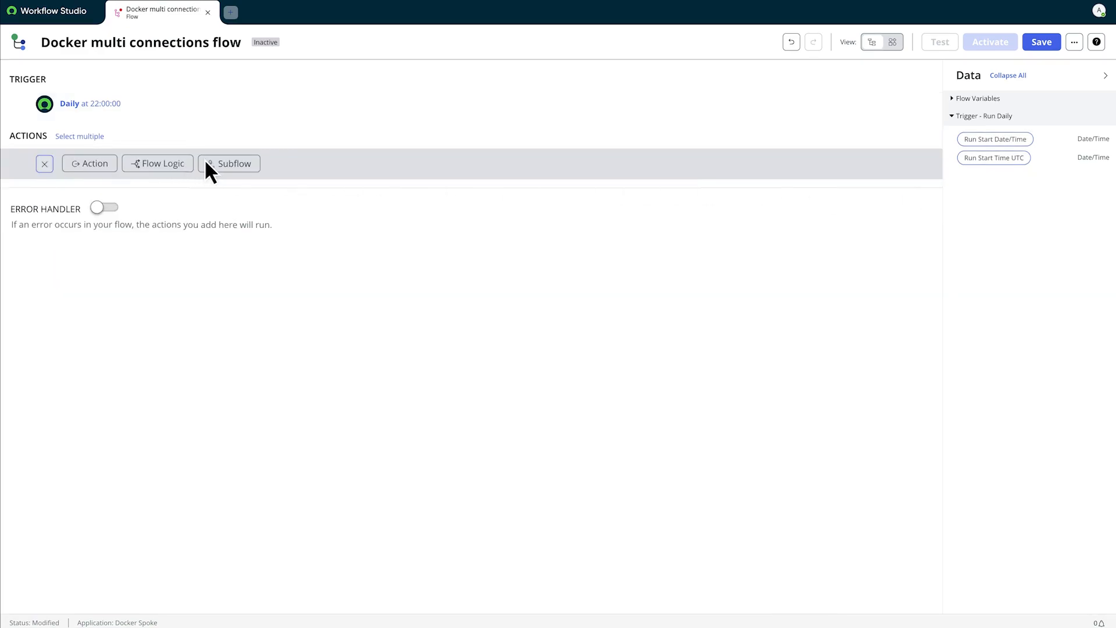
Add the Docker Spoke > Docker Webhook Subflow as the first action with its image data.
click(234, 163)
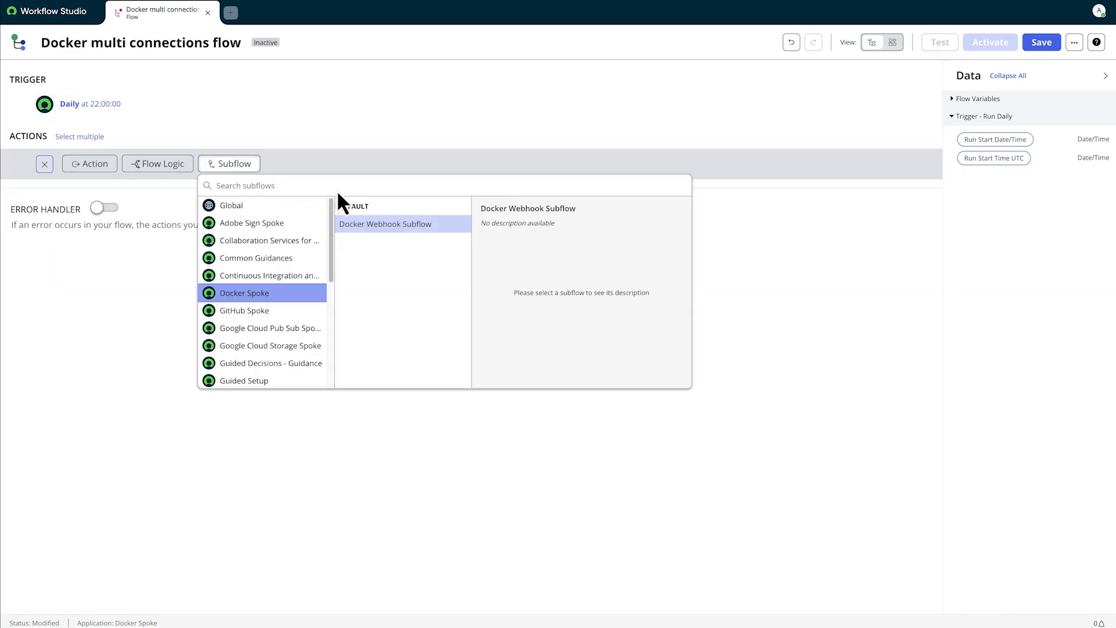
click(385, 223)
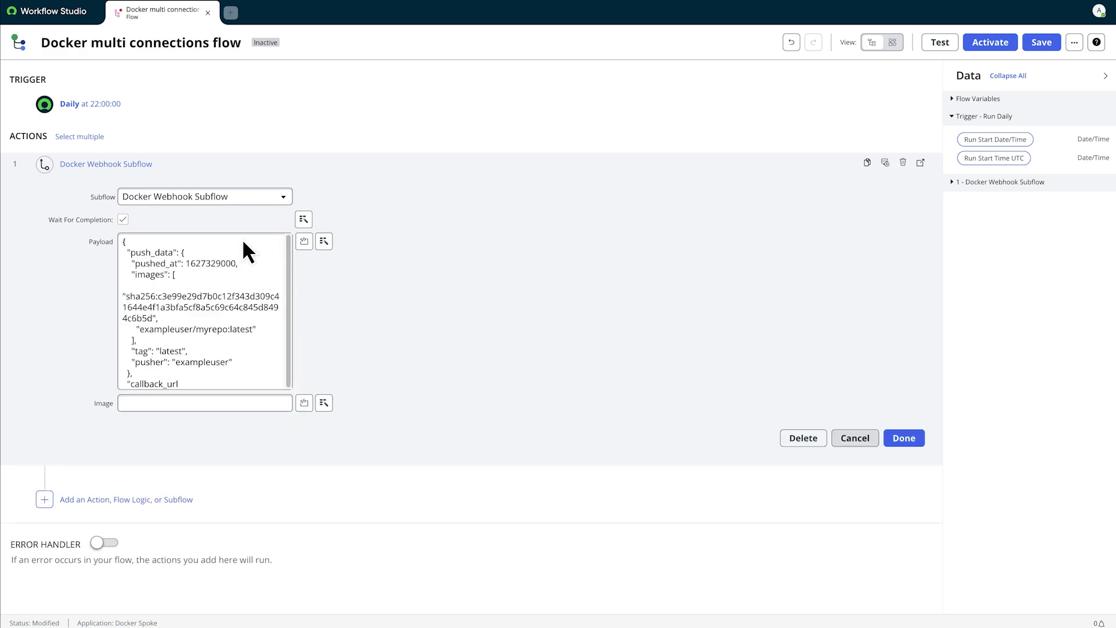
mouse_move(246, 409)
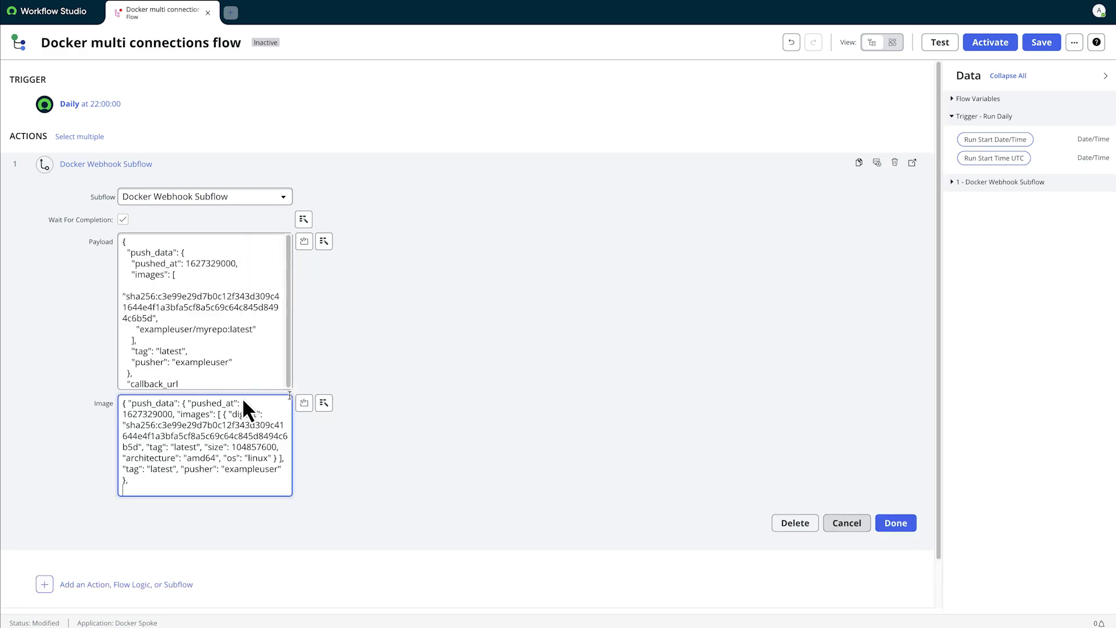
click(895, 522)
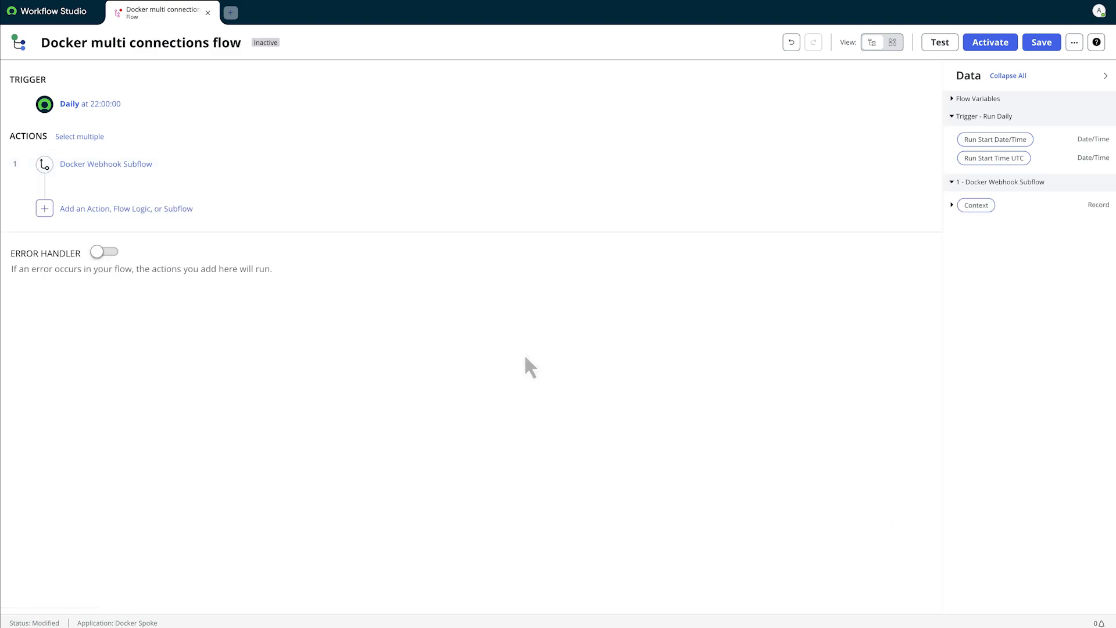
Set the flow-wide Docker connection to the default connection via Configure connections.
click(89, 104)
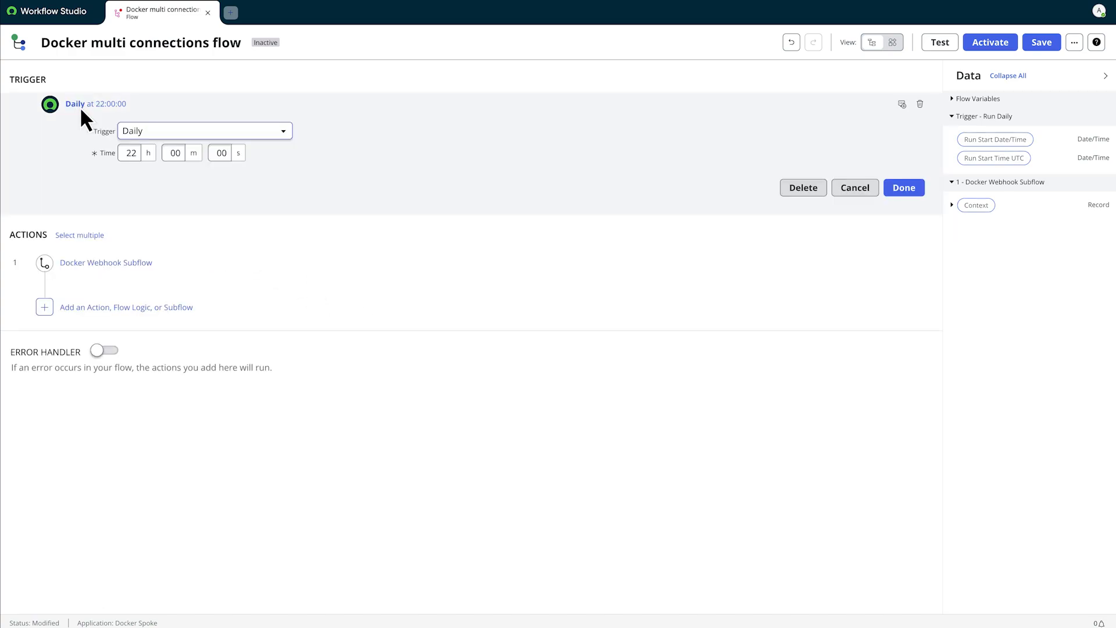
mouse_move(1080, 50)
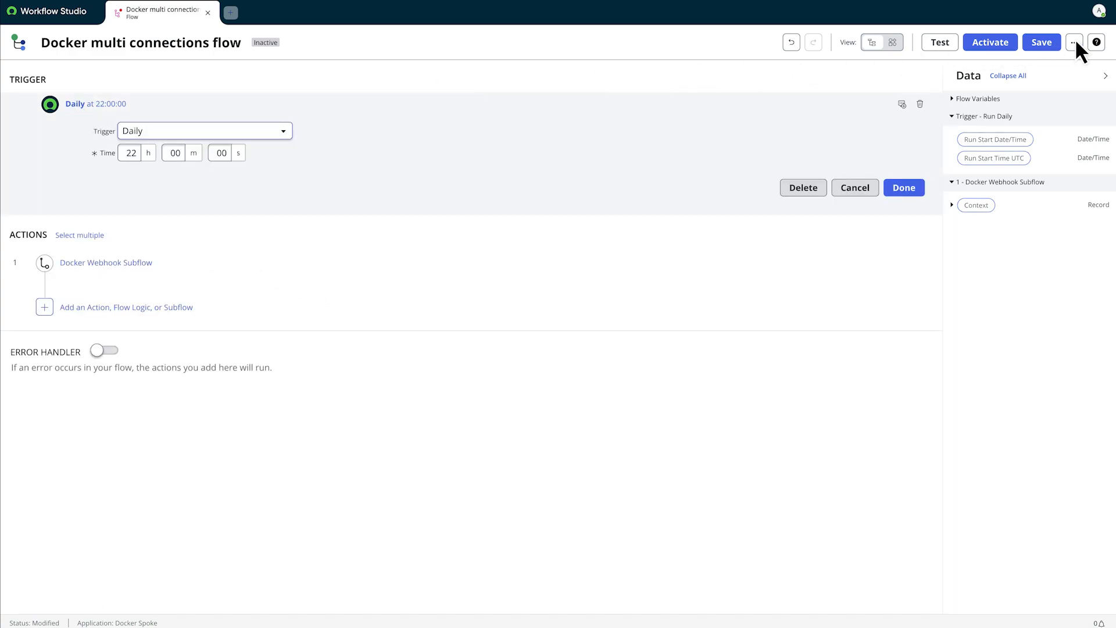
click(1074, 42)
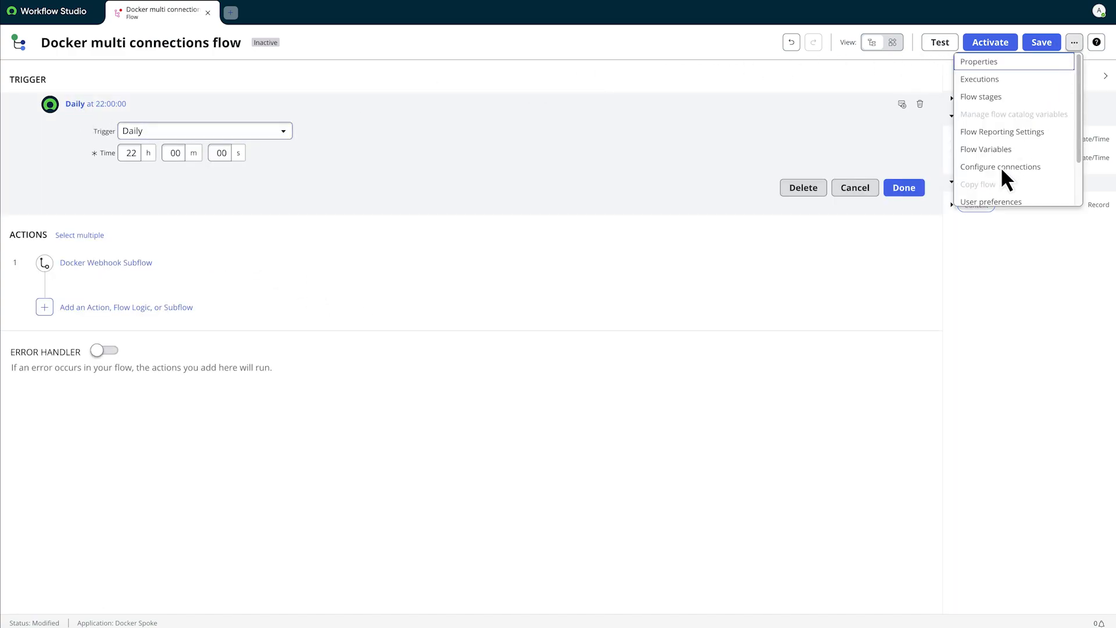
mouse_move(1000, 167)
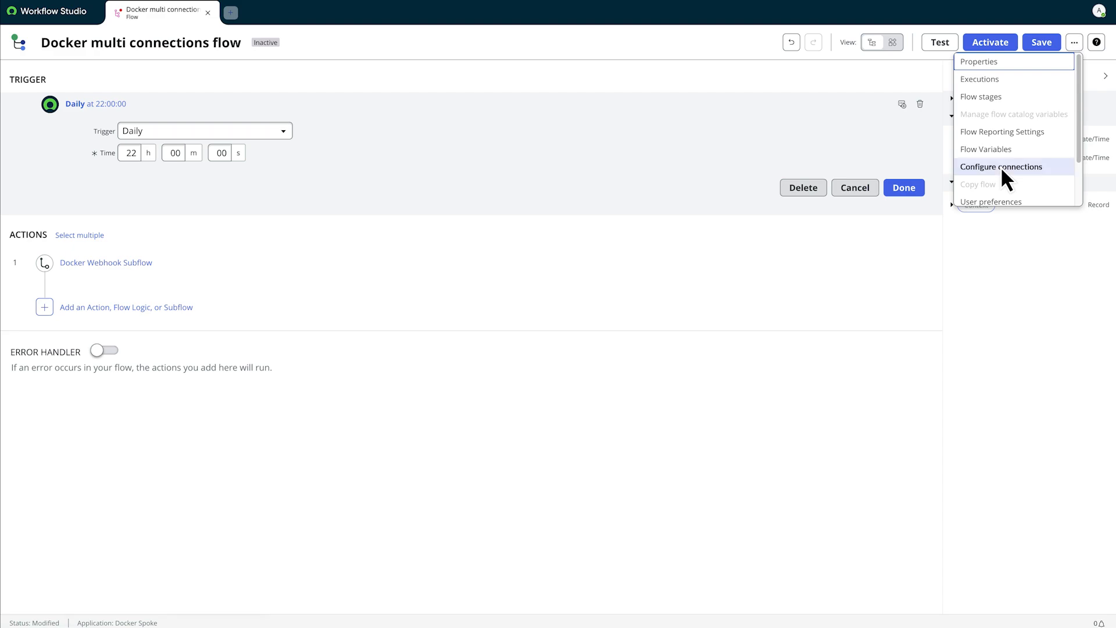
click(1001, 165)
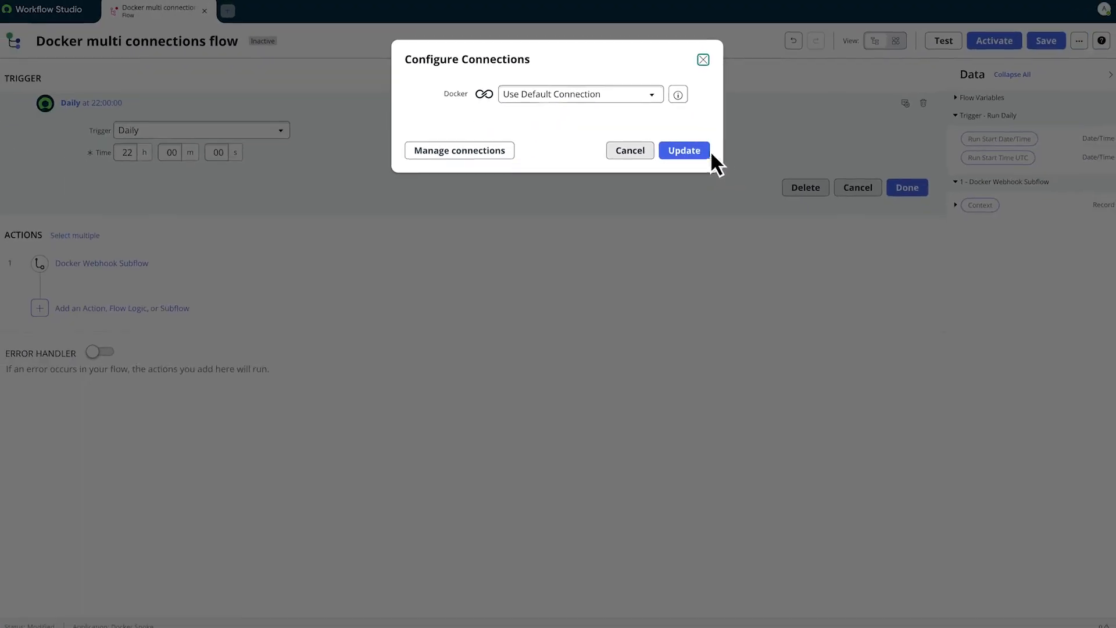
click(682, 150)
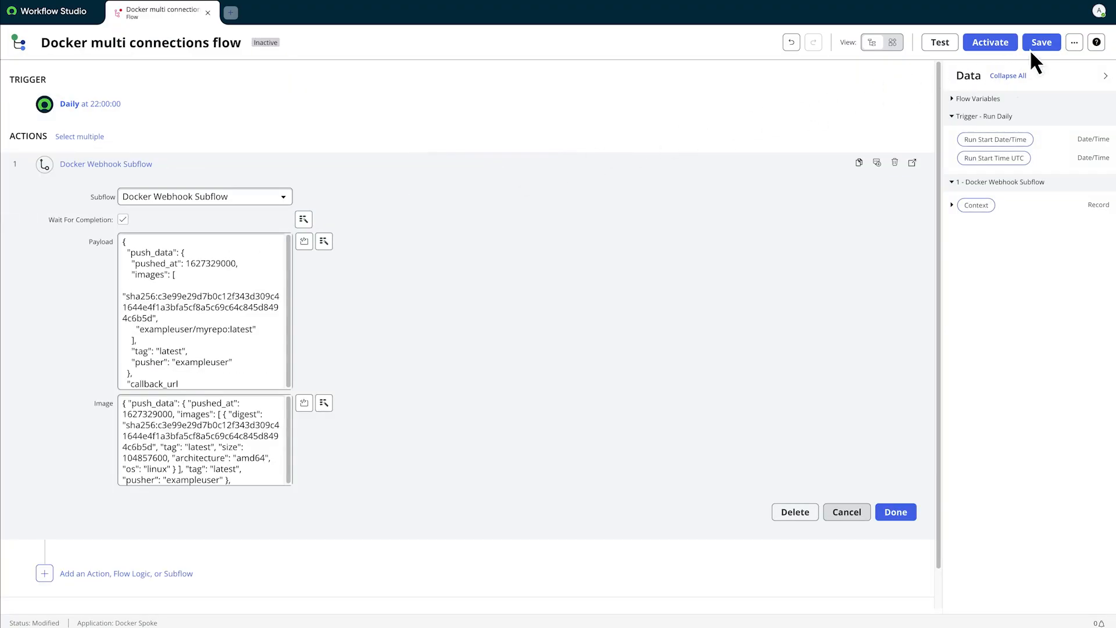
Revisit Configure connections and finish the Docker Webhook Subflow step.
click(1073, 42)
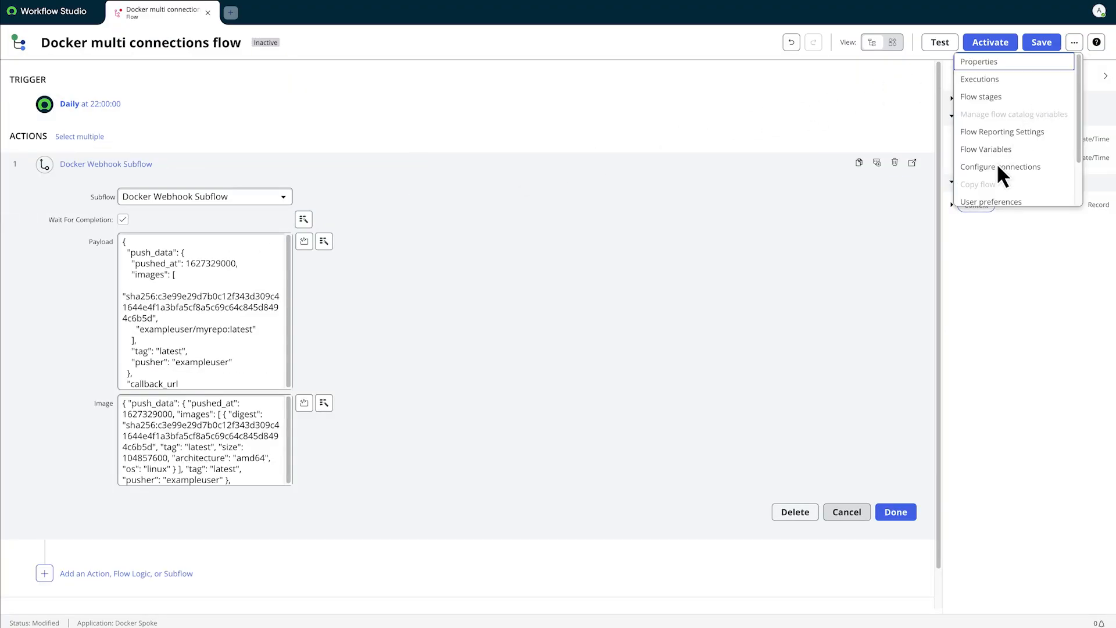
click(999, 167)
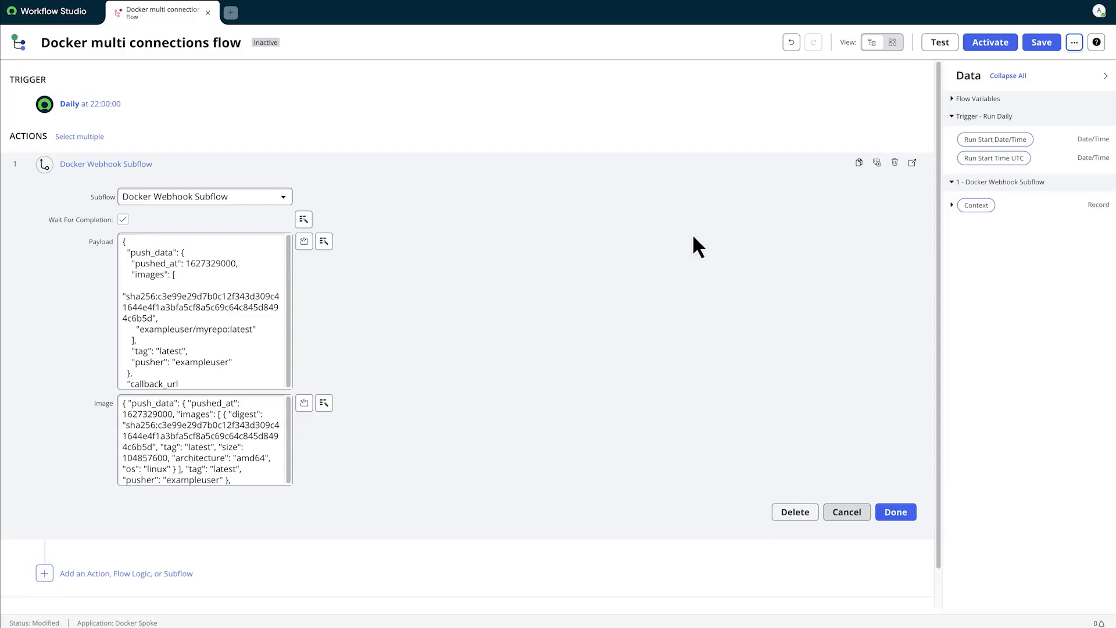
click(894, 511)
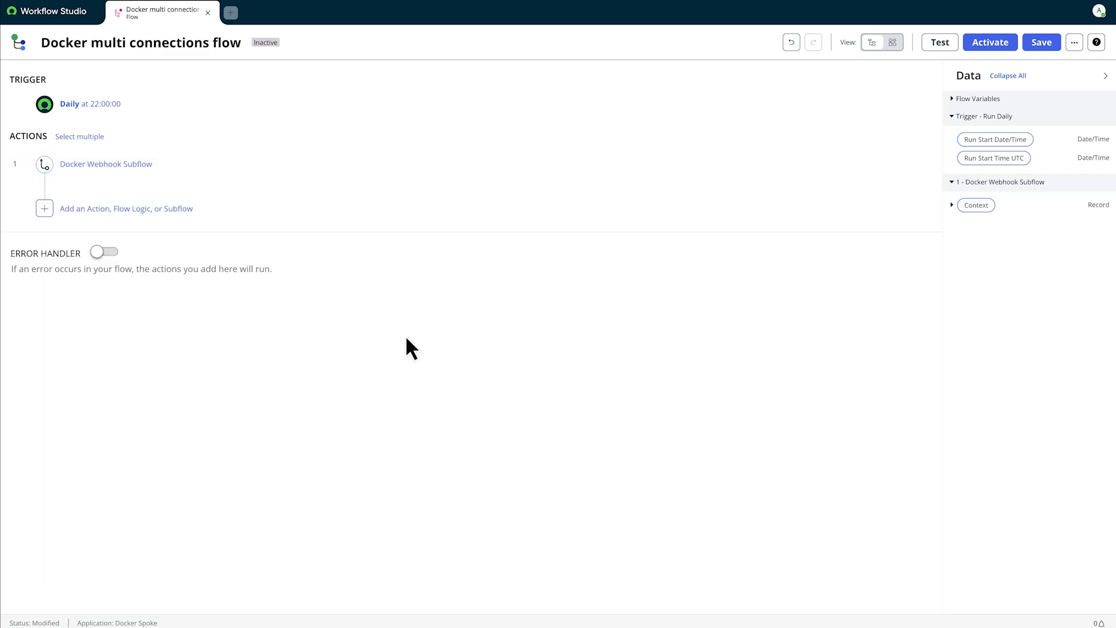
Add a Docker Get Container Logs action using the Docker Spoke Connection.
click(44, 208)
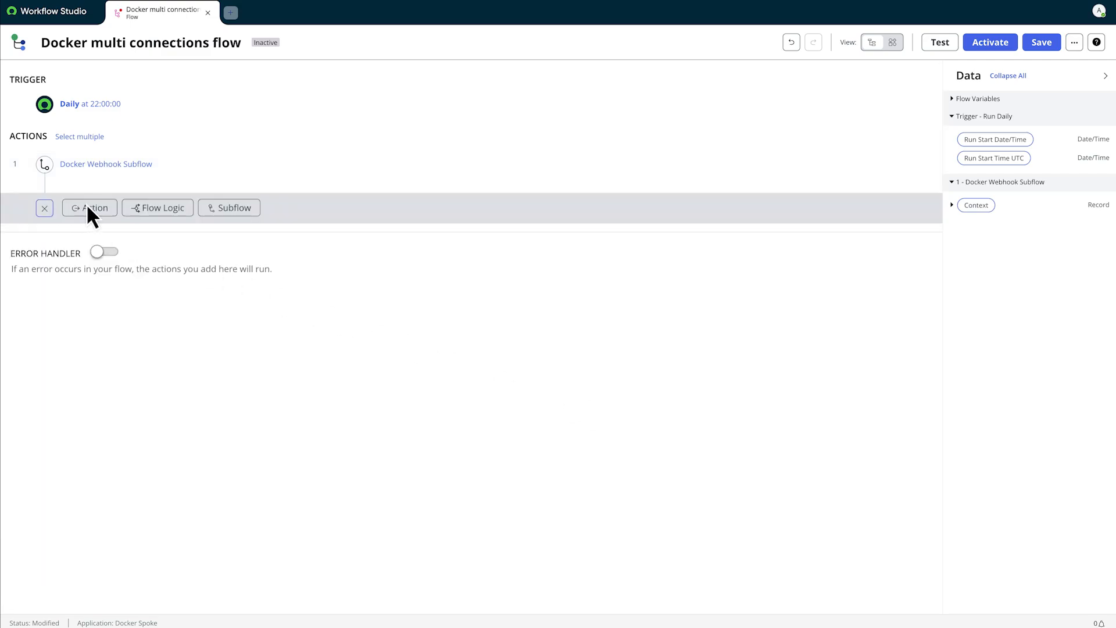
click(88, 207)
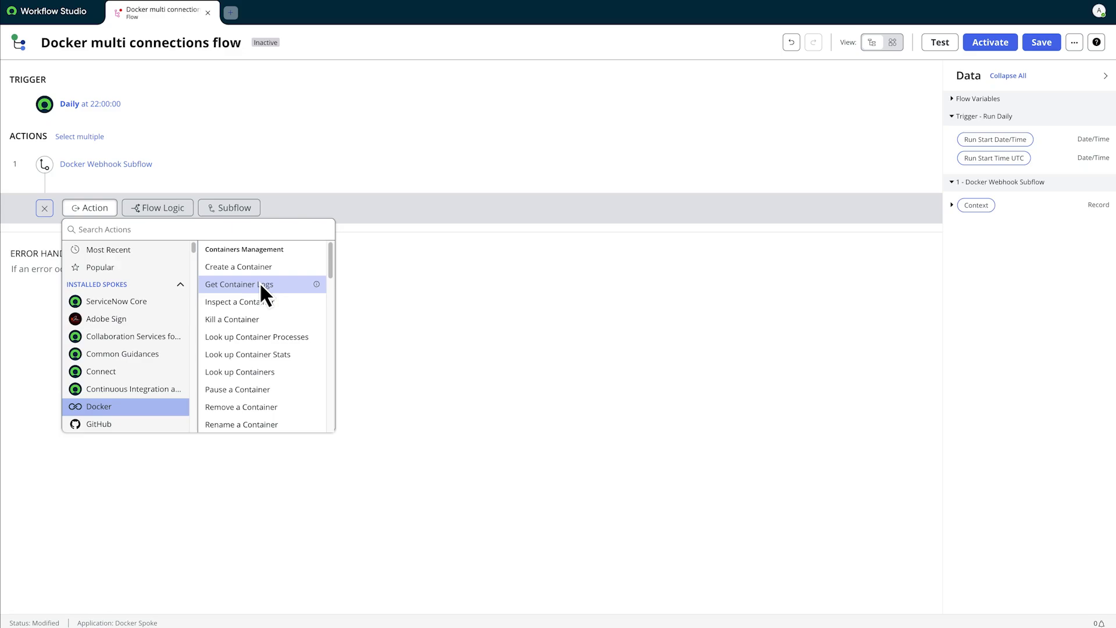
click(239, 284)
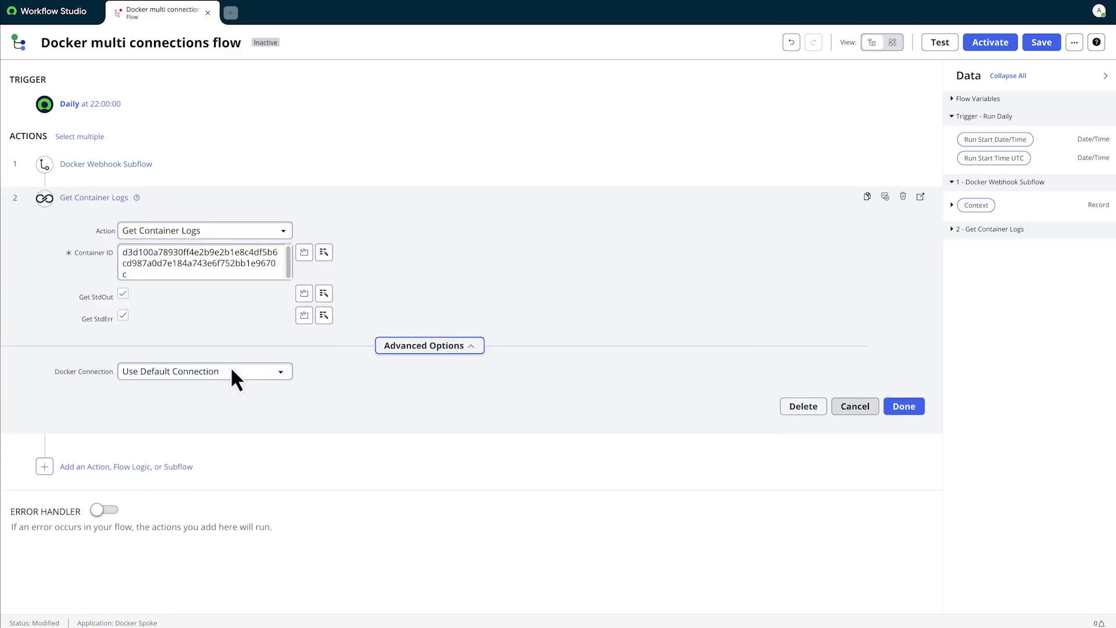
click(204, 371)
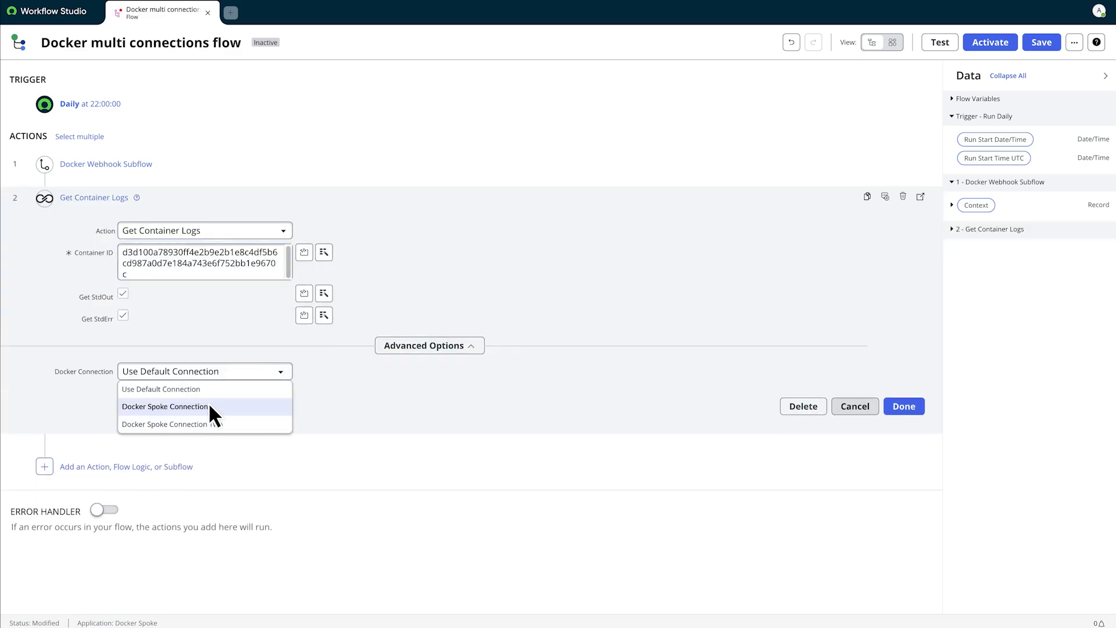
click(164, 406)
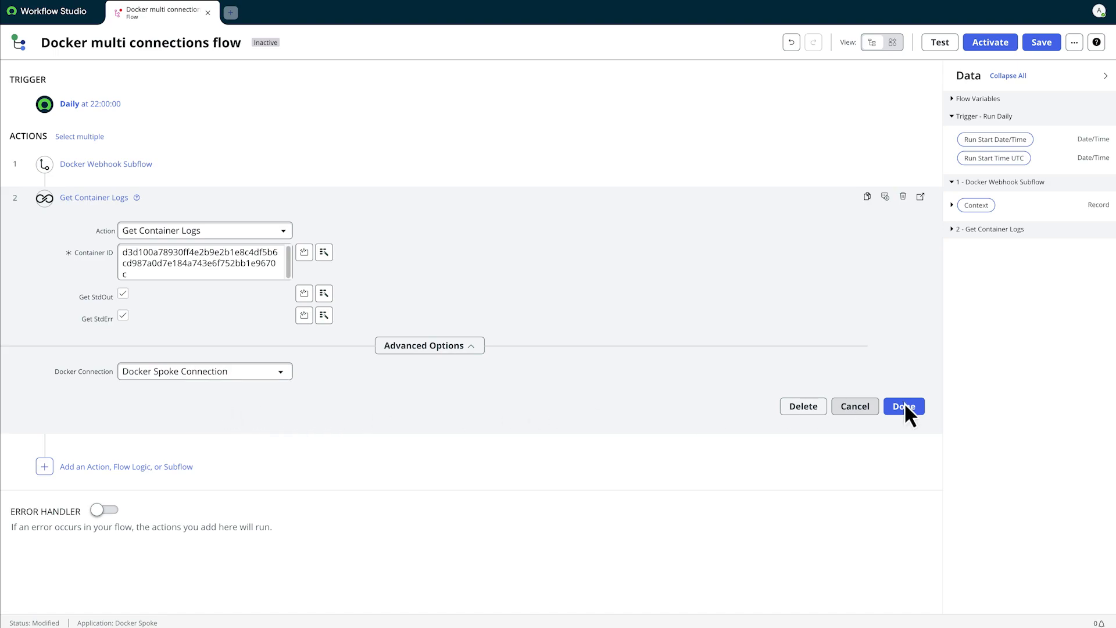
click(903, 405)
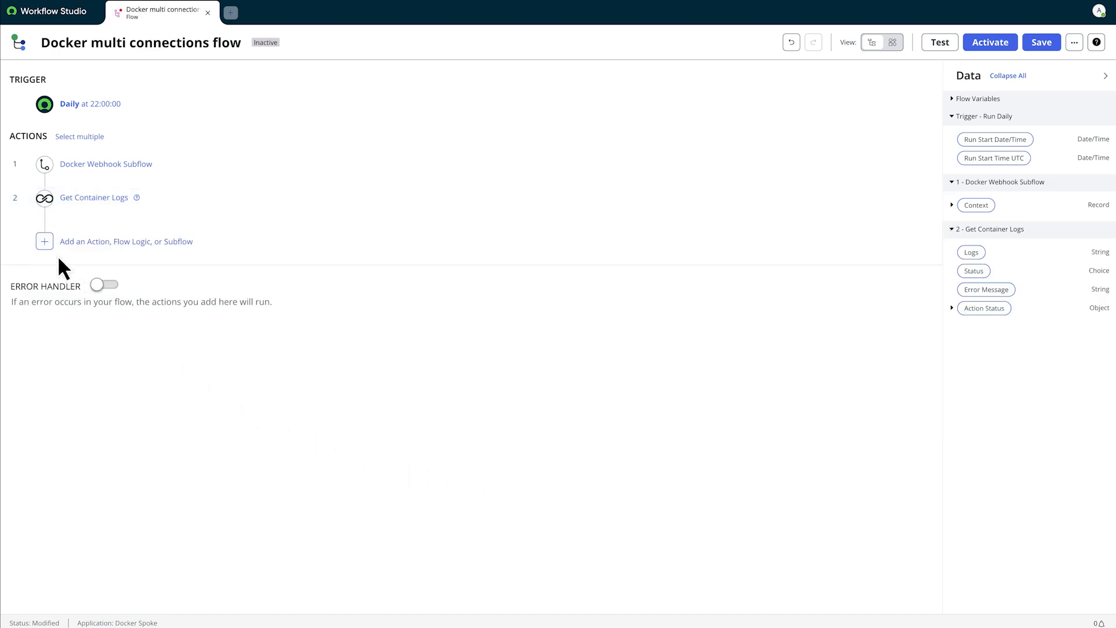
click(44, 240)
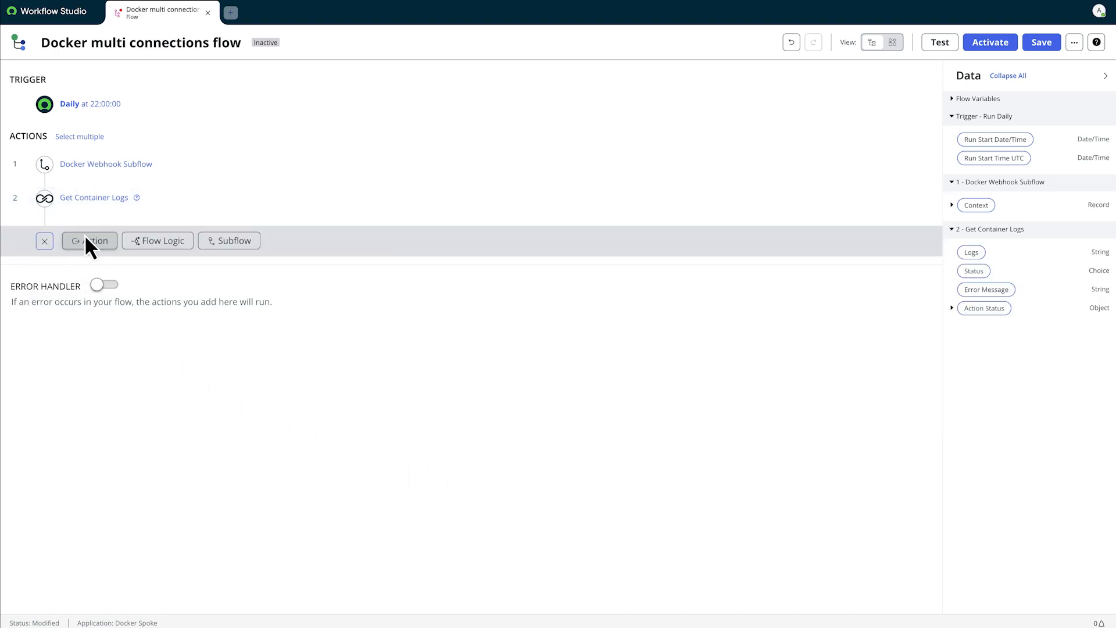
Add a Look up Containers action with Limit 512 on Docker Spoke Connection Two, then save.
click(89, 240)
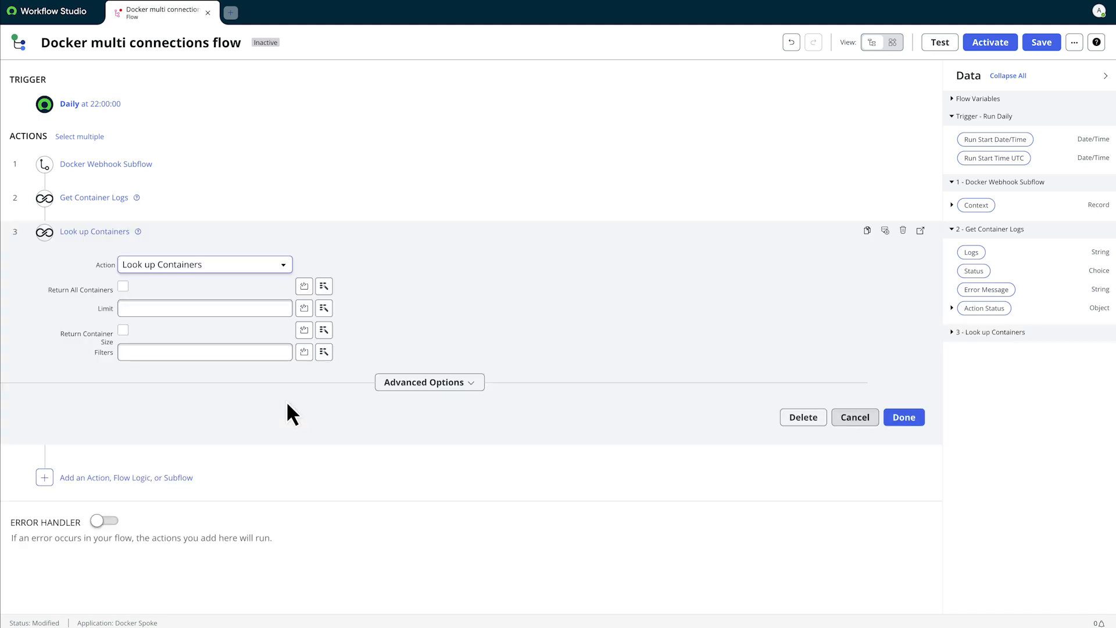
text(512)
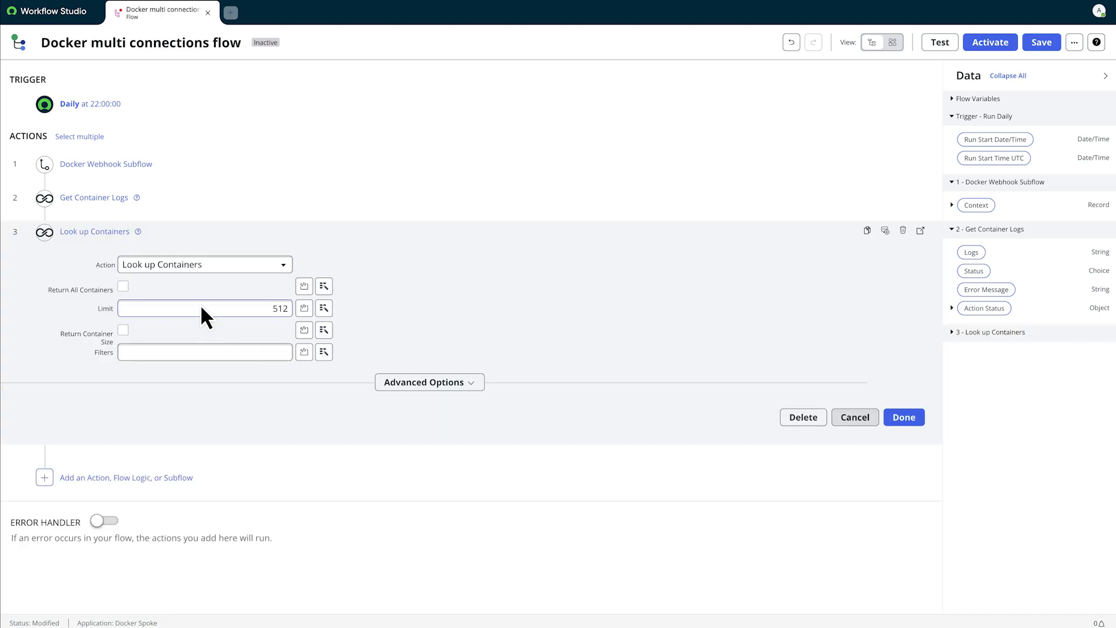
click(428, 382)
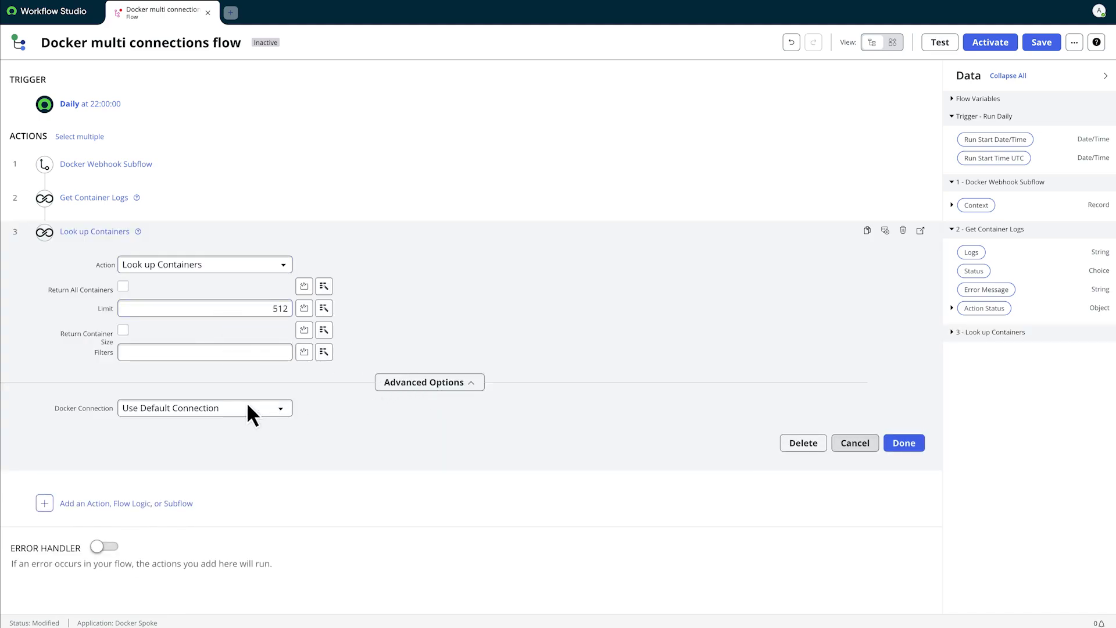
click(204, 408)
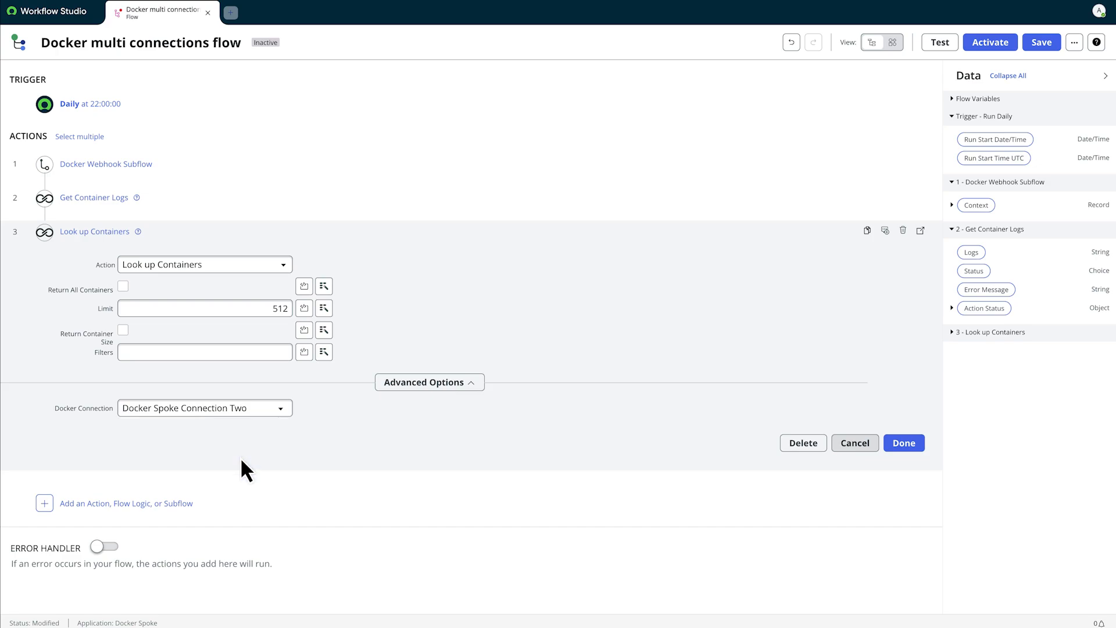
click(1041, 42)
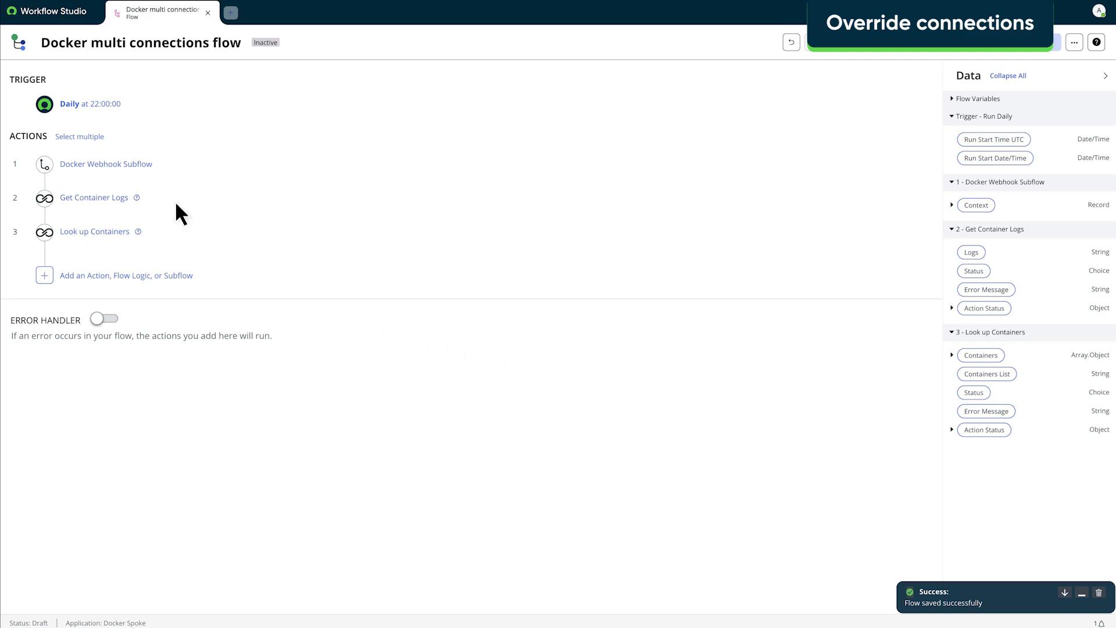
Review the flow-wide Docker connection choice in Configure connections and cancel without applying.
click(89, 103)
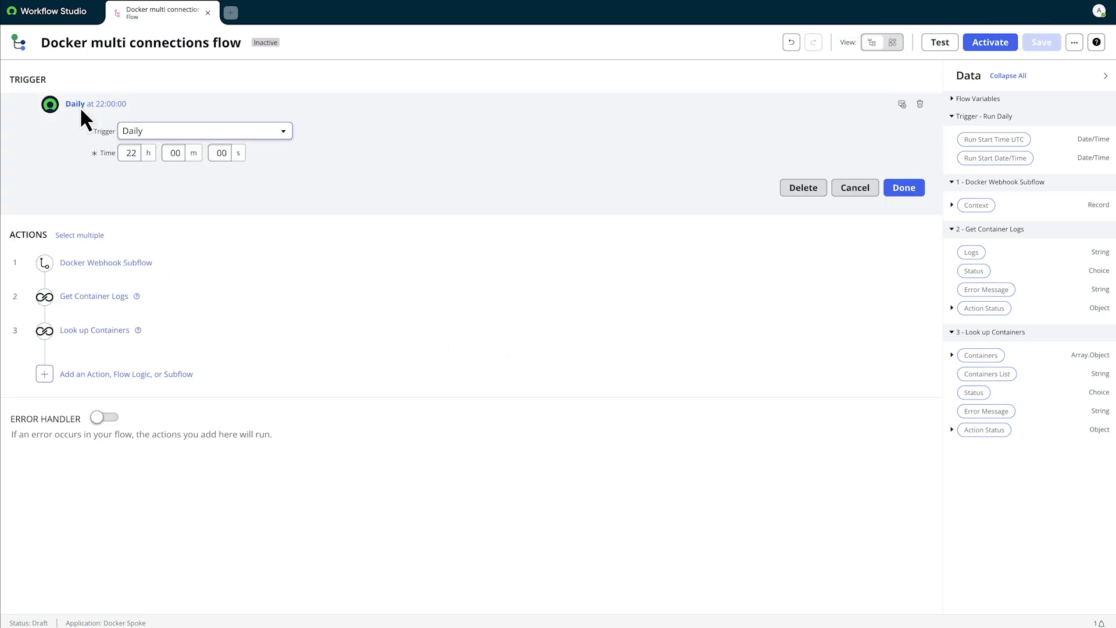
click(1075, 42)
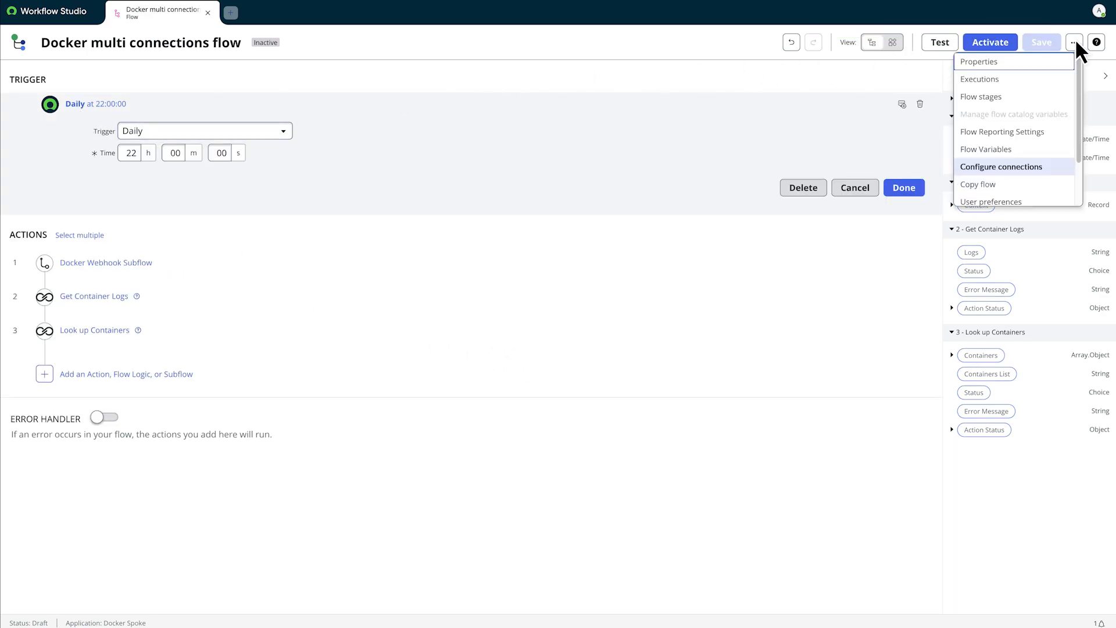
click(1001, 165)
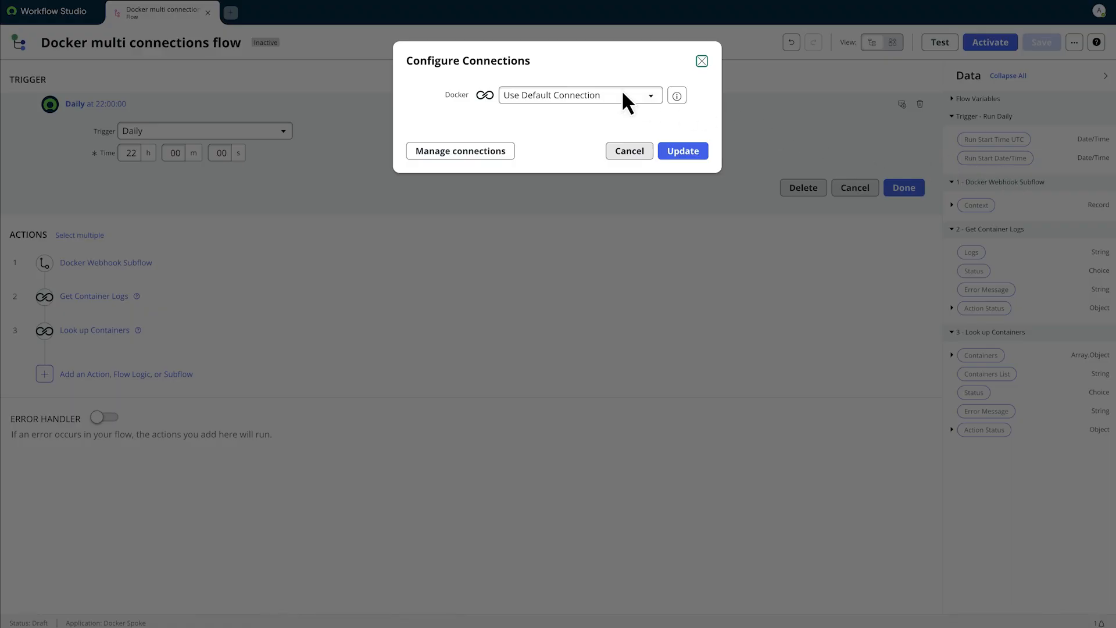
click(576, 95)
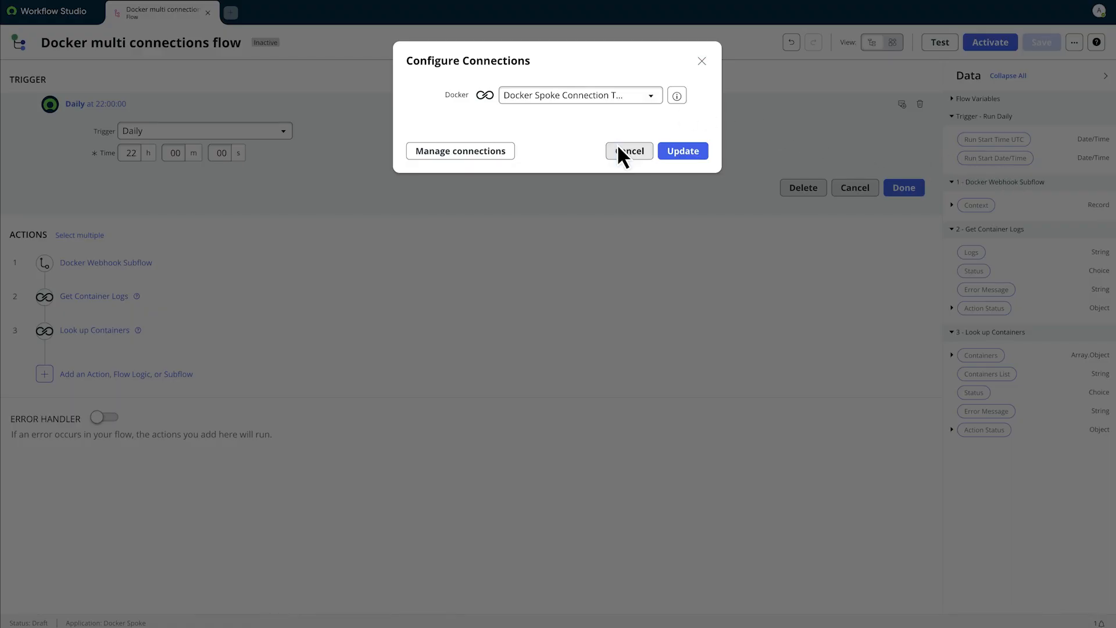
click(628, 150)
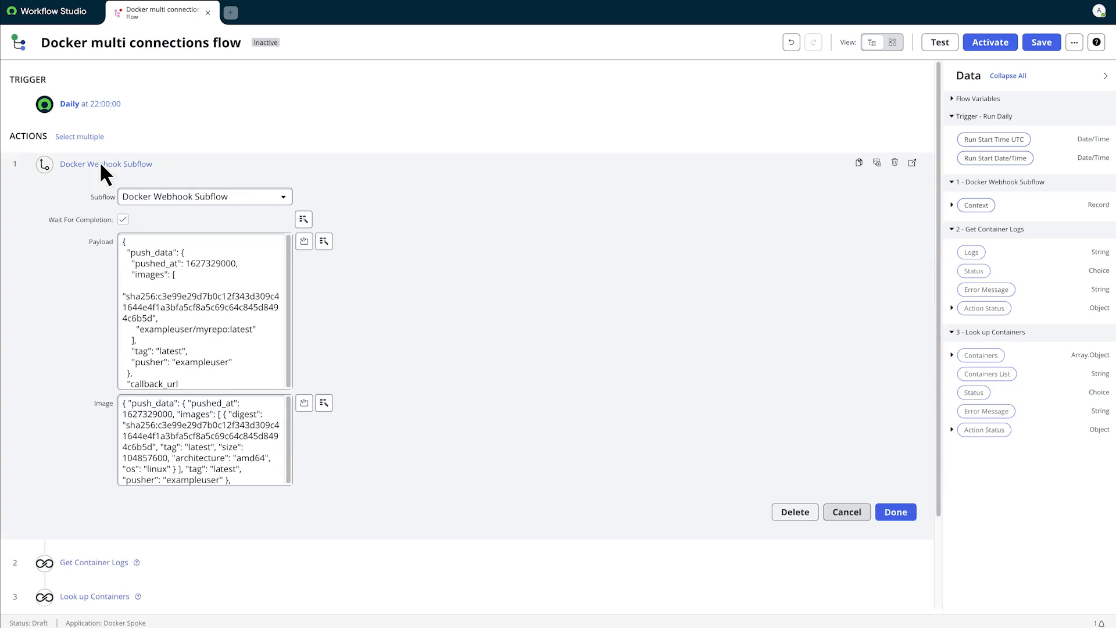
Check Configure connections once more, then save the flow with its three actions.
click(1075, 42)
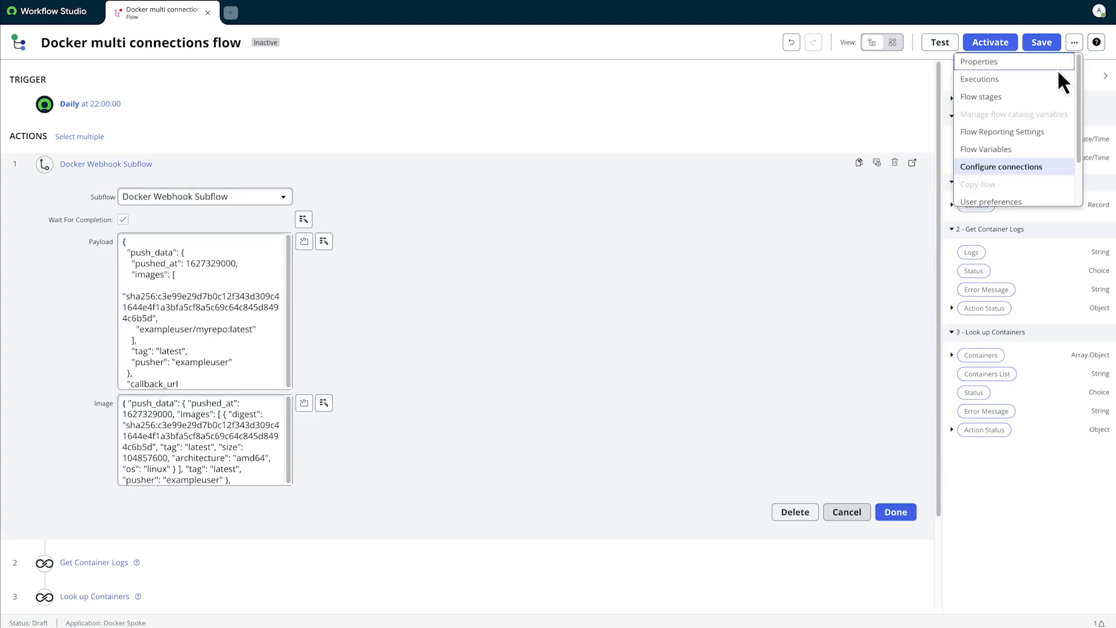
click(1001, 167)
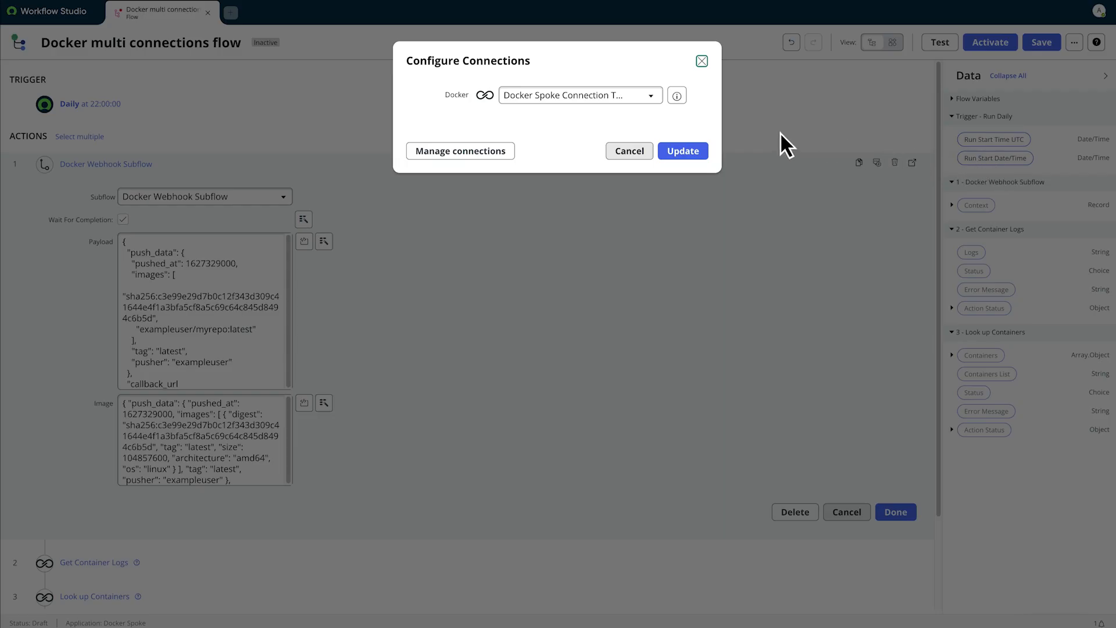
mouse_move(629, 151)
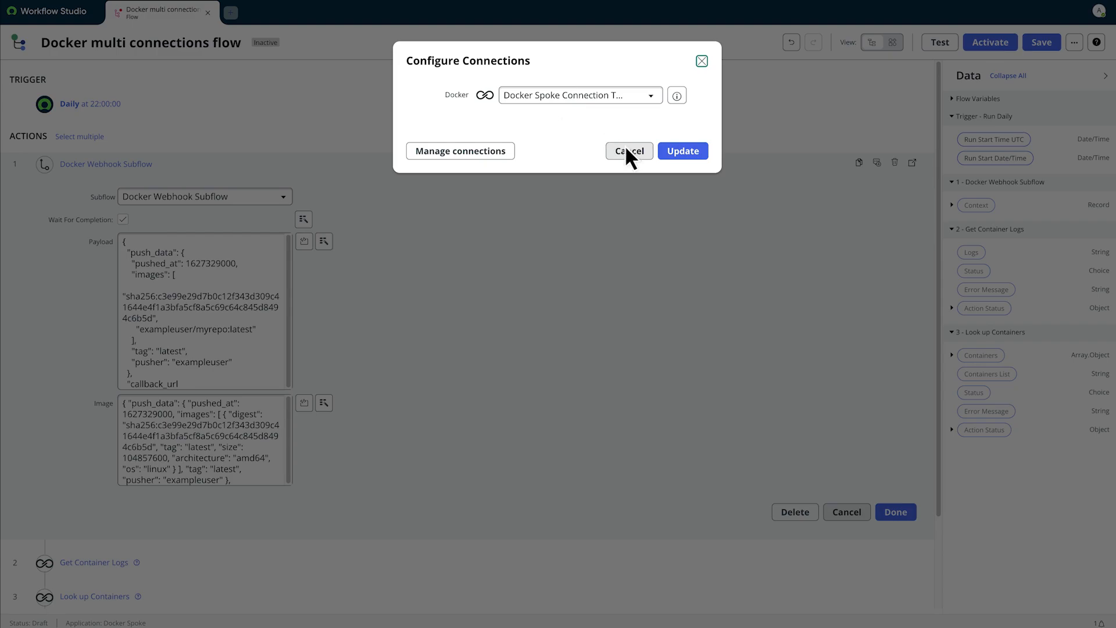
click(628, 151)
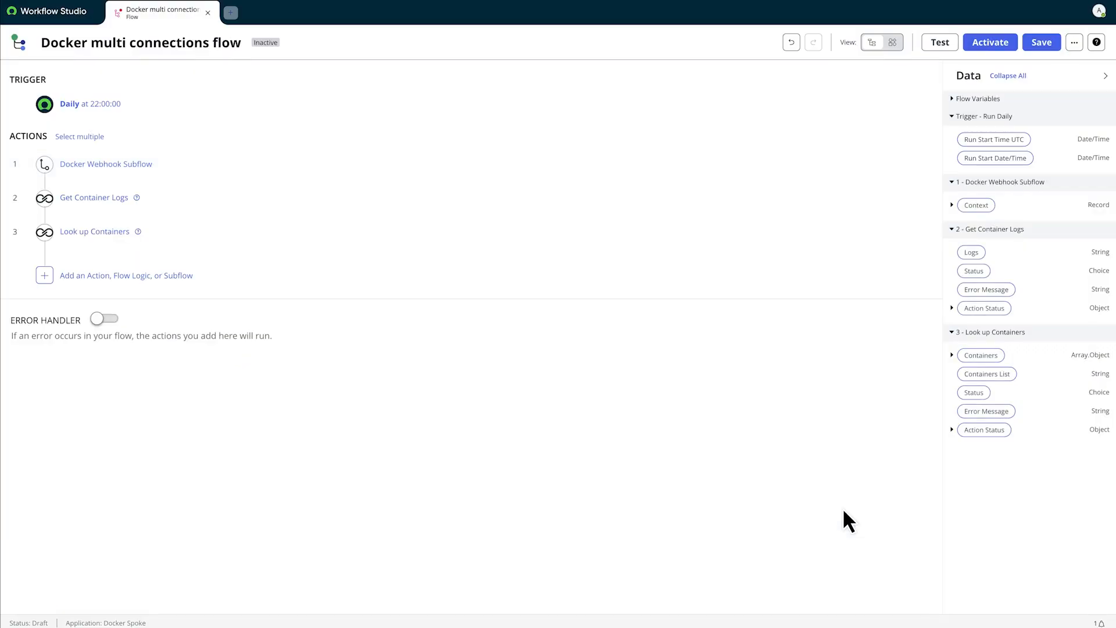
click(94, 231)
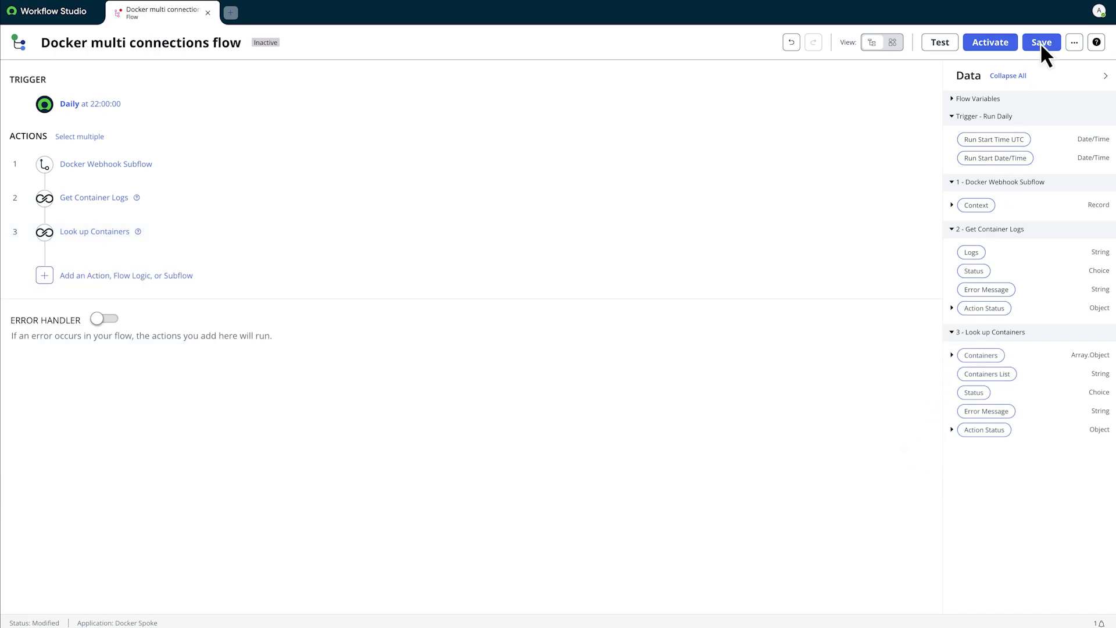
click(1040, 42)
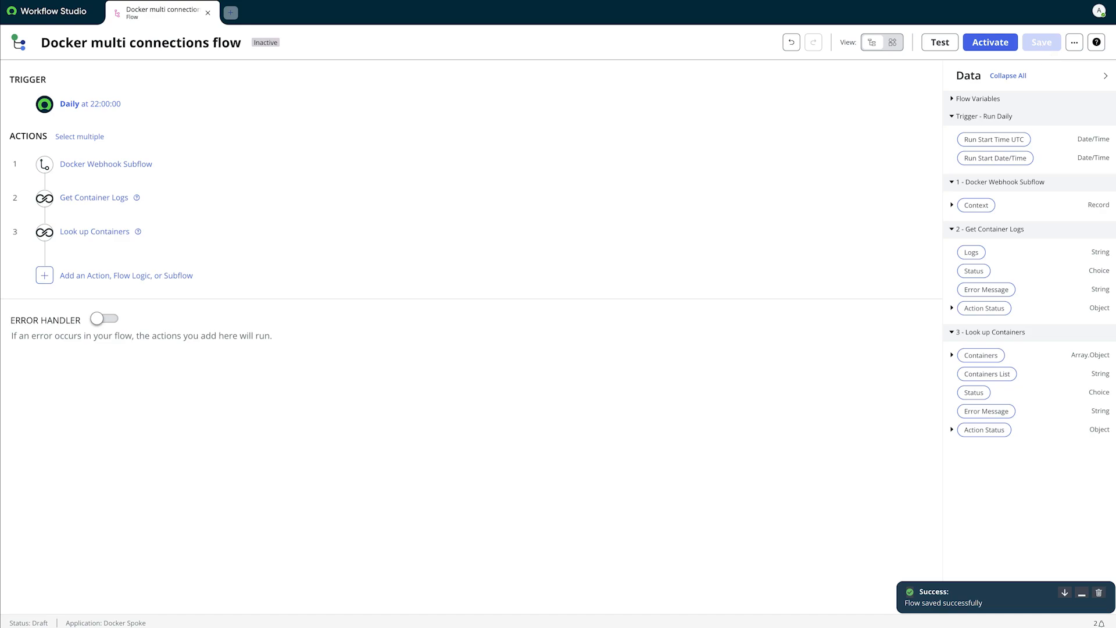